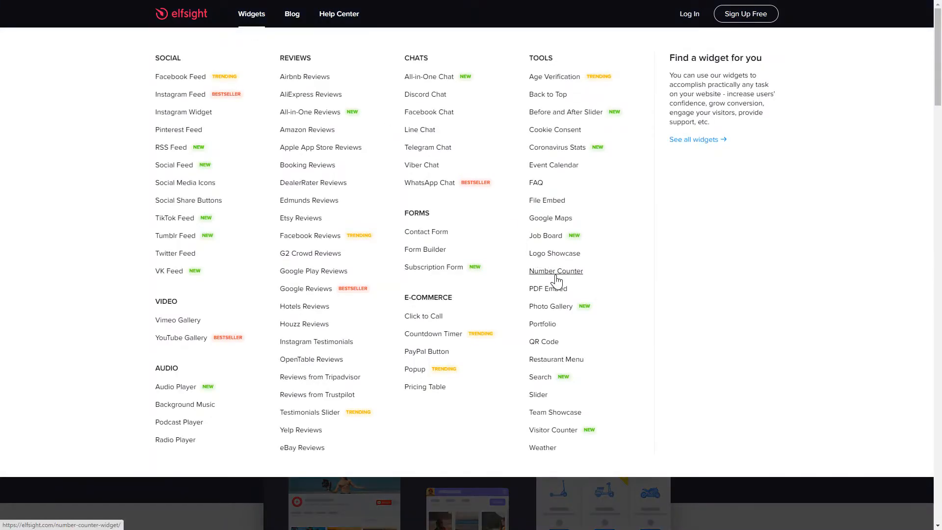
- Start a new Number Counter widget from the Widgets catalog
click(555, 271)
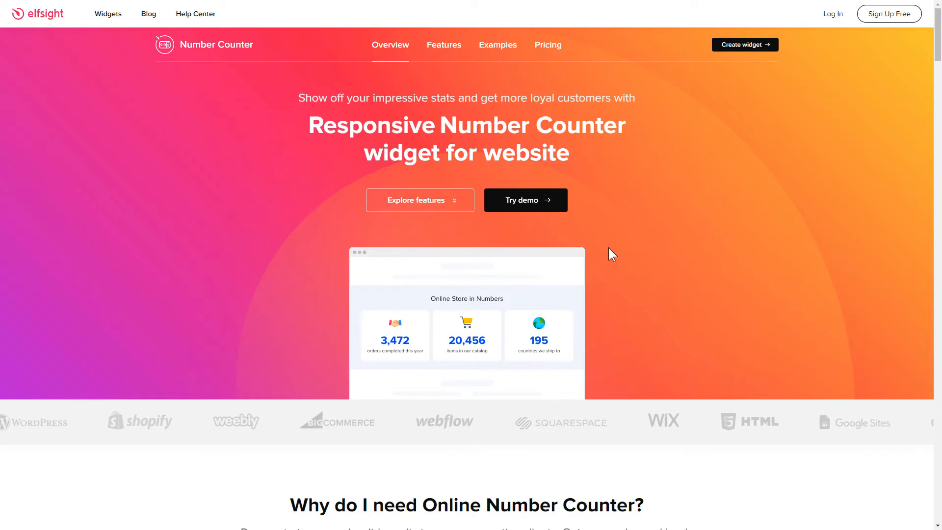
click(745, 44)
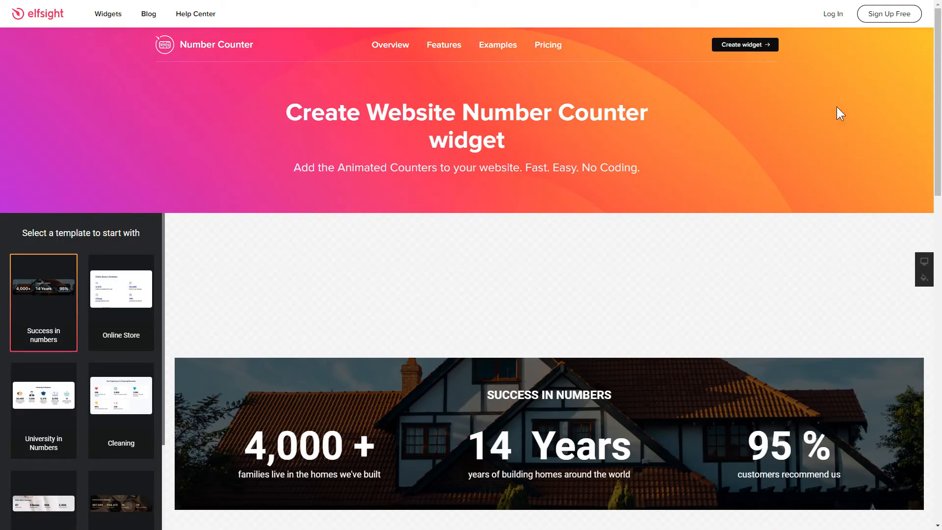
scroll(down, 3)
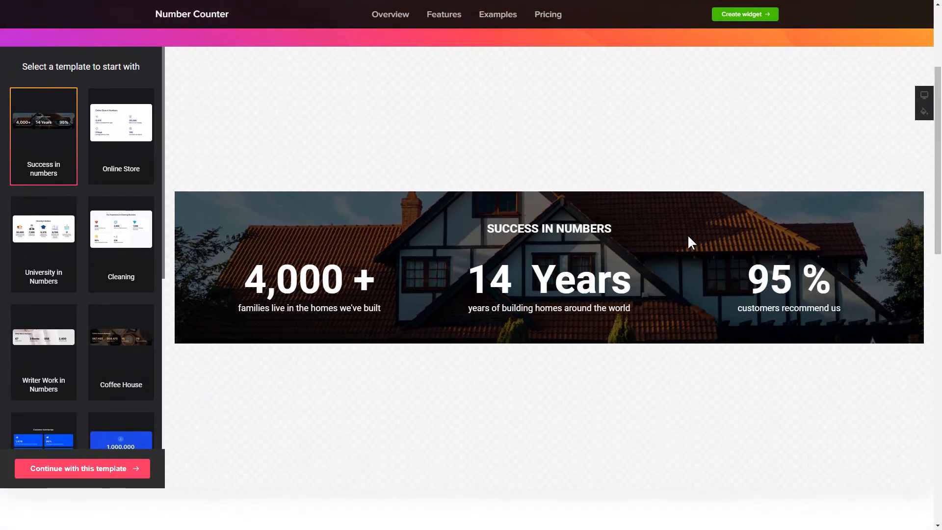
- Preview the University in Numbers and Coffee House templates, then return to Success in Numbers
click(43, 243)
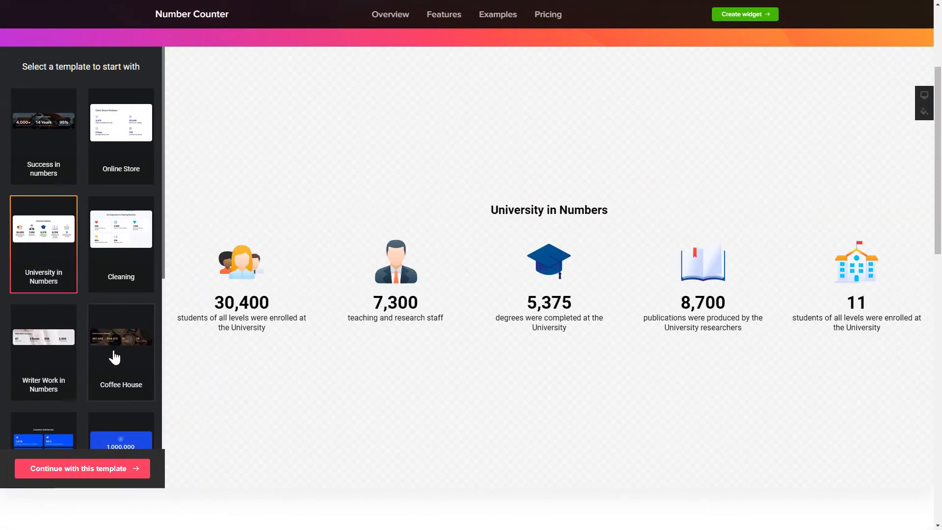
click(121, 351)
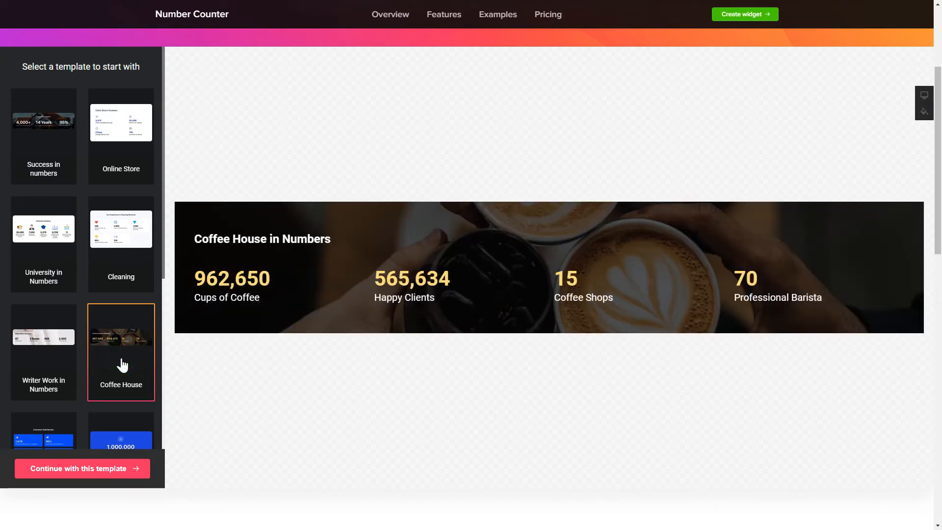
click(43, 136)
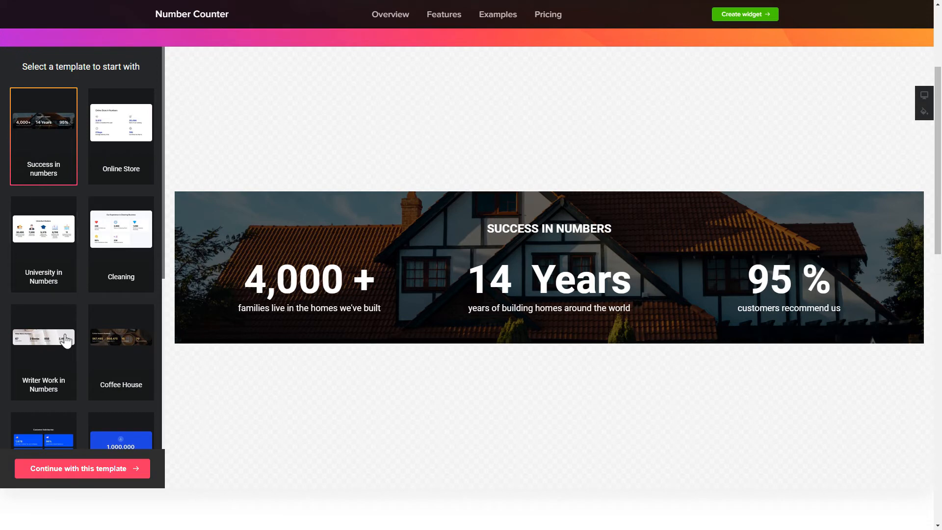
- Continue with the Success in Numbers template and review its layout options
click(83, 468)
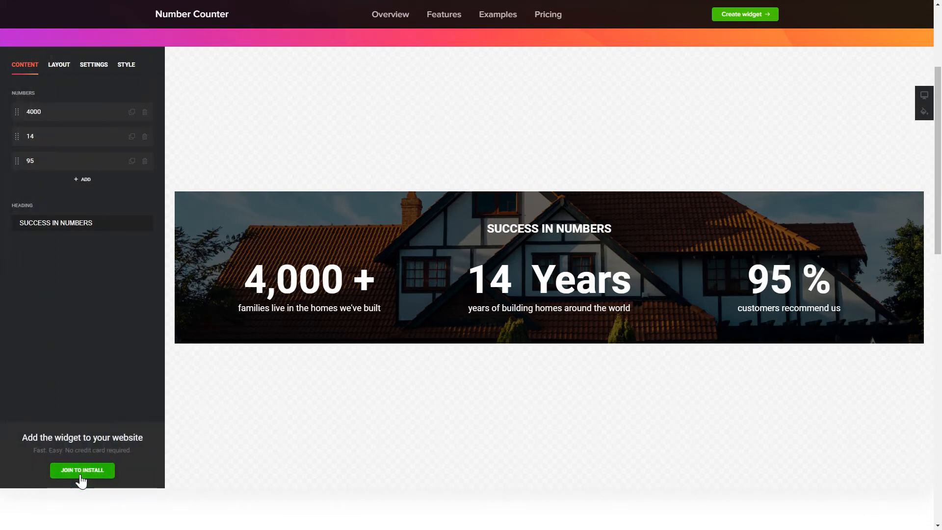
mouse_move(104, 117)
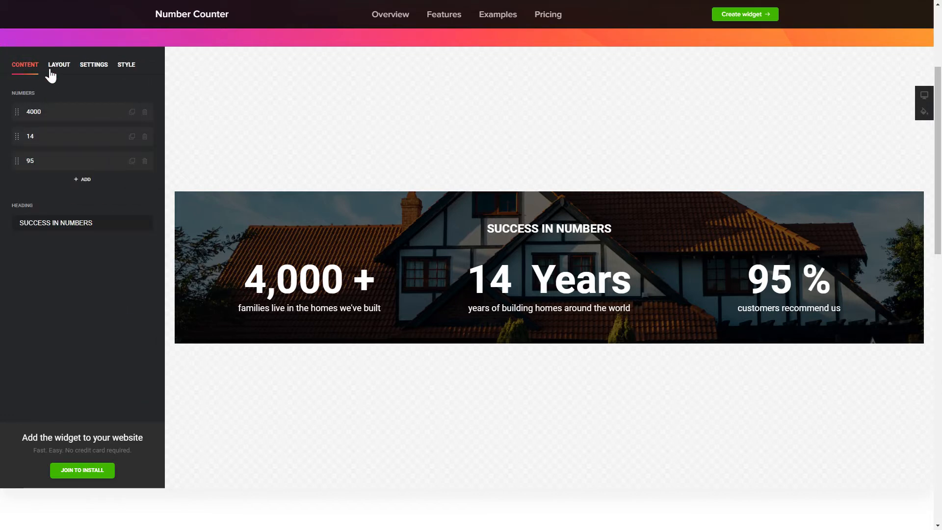
click(59, 65)
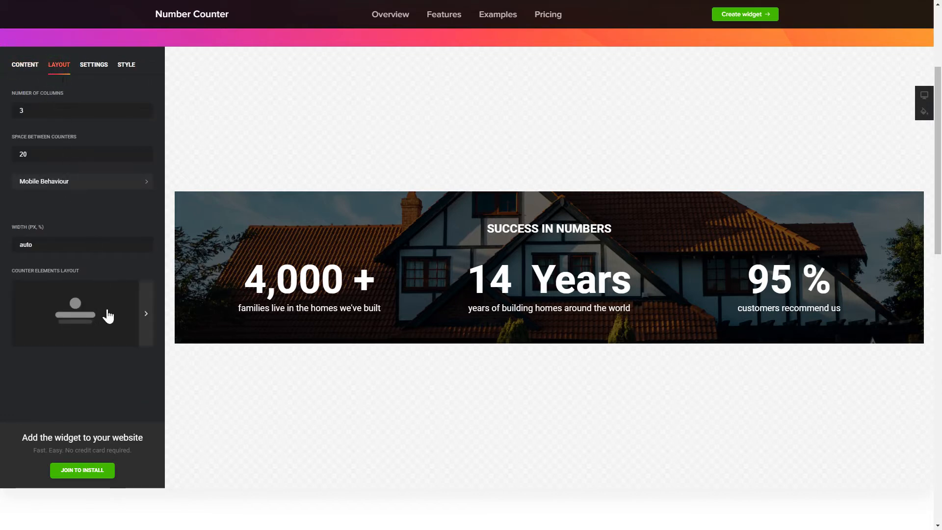
click(146, 314)
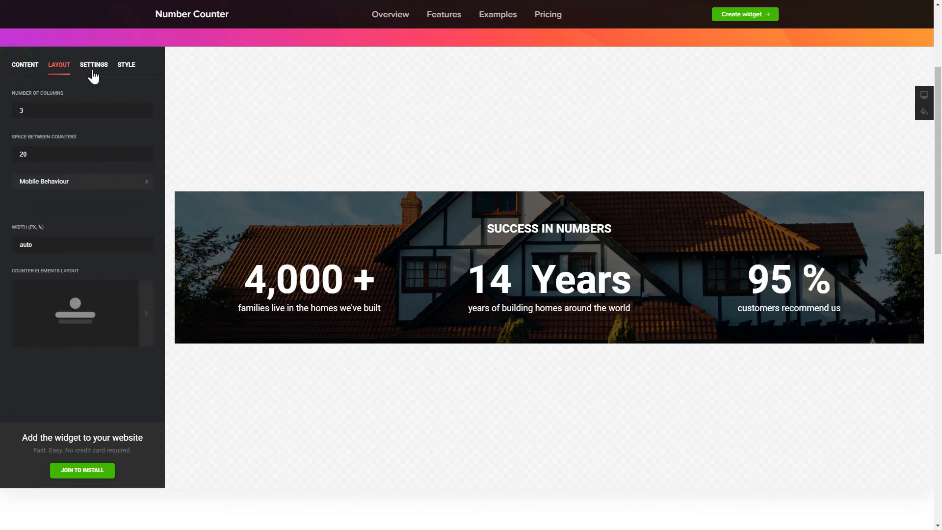
- Review the counter's animation/number-format settings and style options in the editor sidebar
click(94, 65)
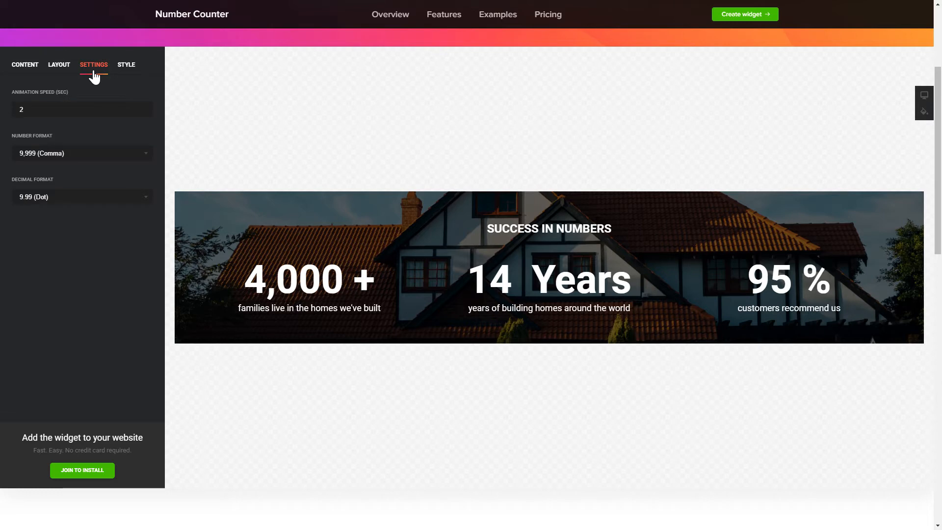
mouse_move(125, 77)
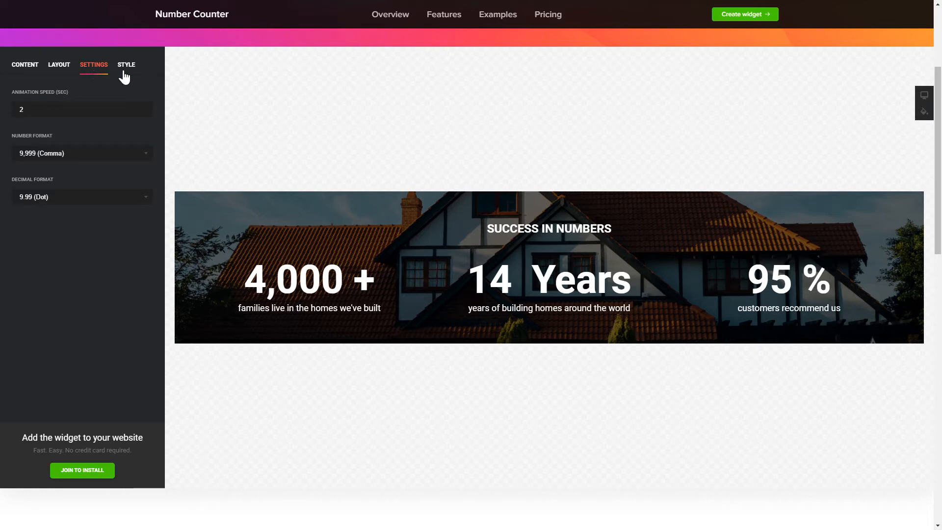
click(126, 64)
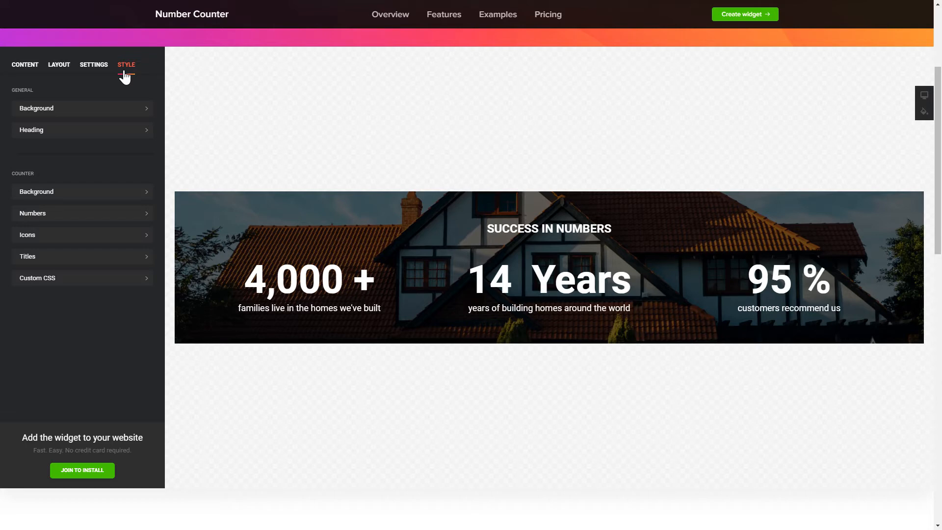
mouse_move(121, 77)
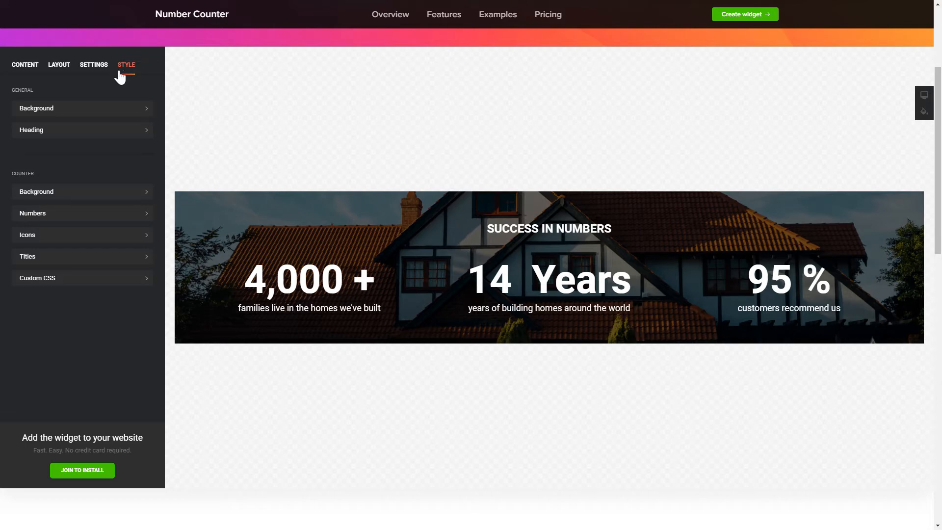
click(26, 65)
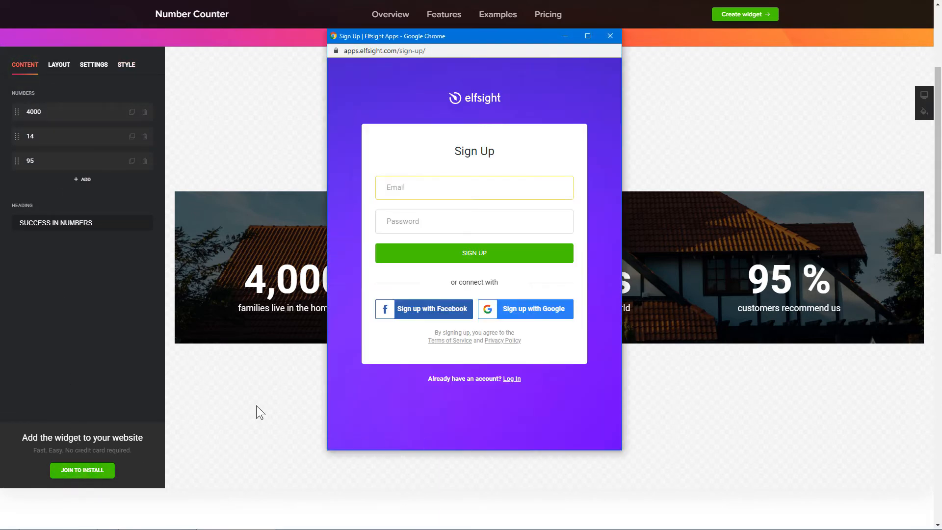
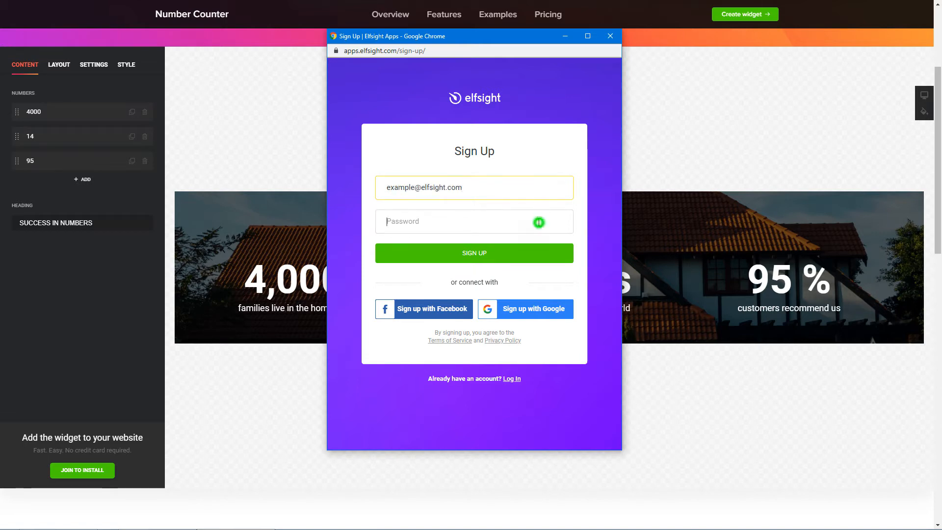
- Sign up with email 'example@' and password, then save the new counter widget
text(password)
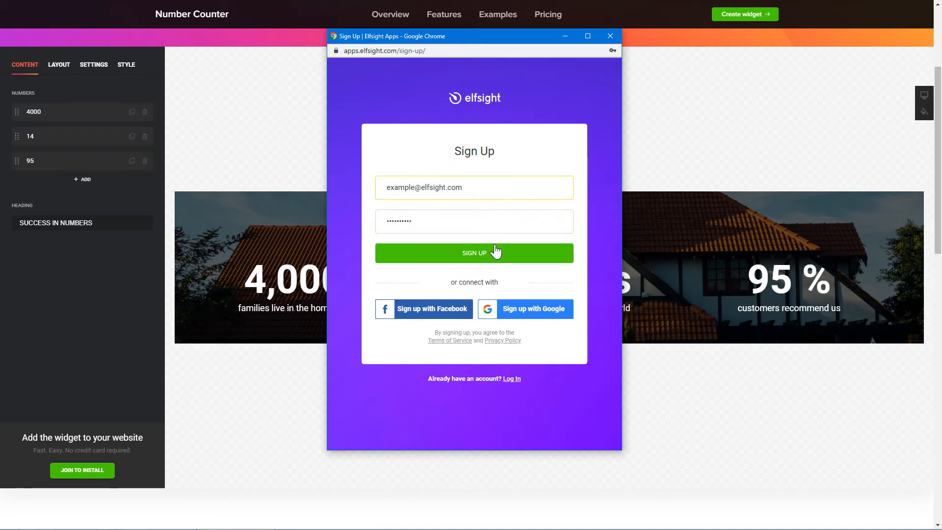
click(474, 253)
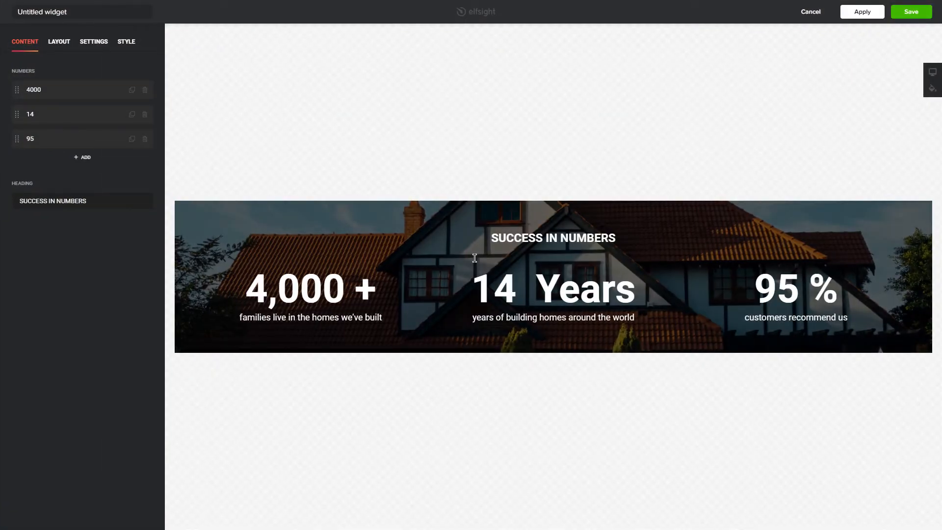
mouse_move(615, 202)
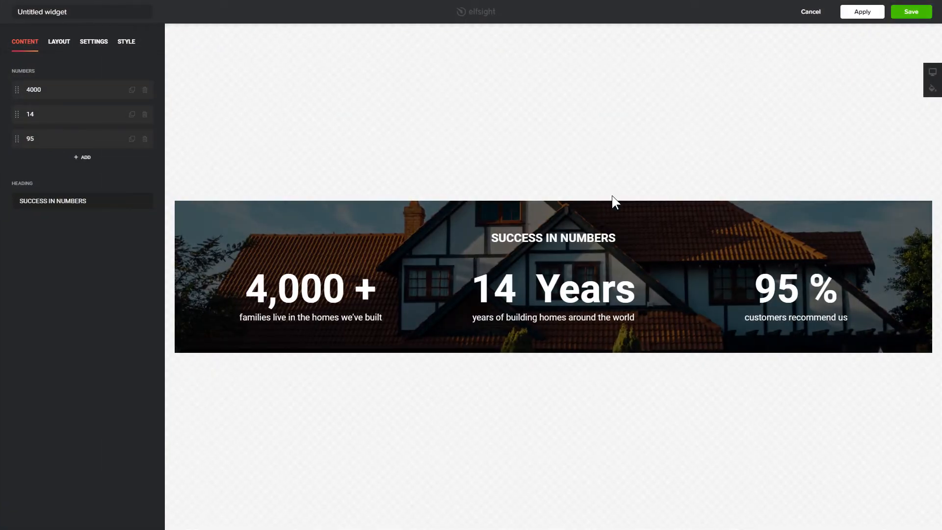
click(911, 12)
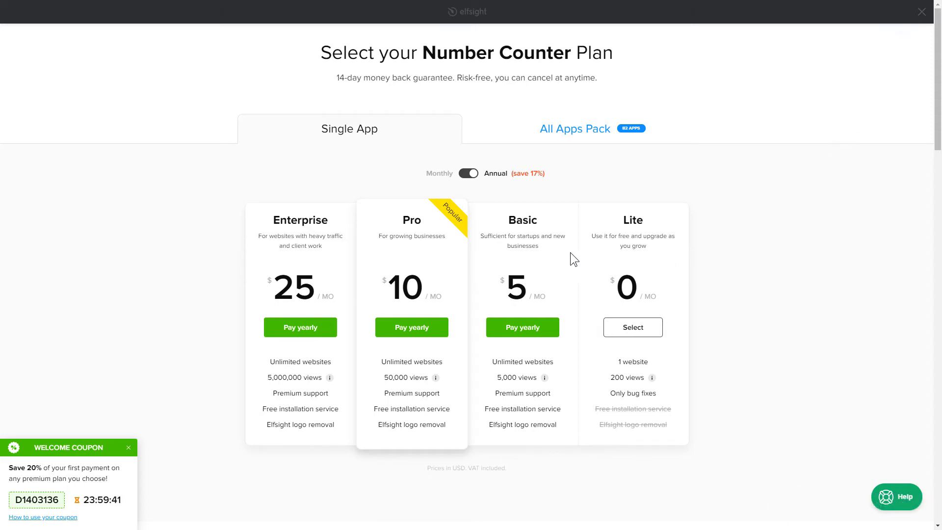
mouse_move(124, 428)
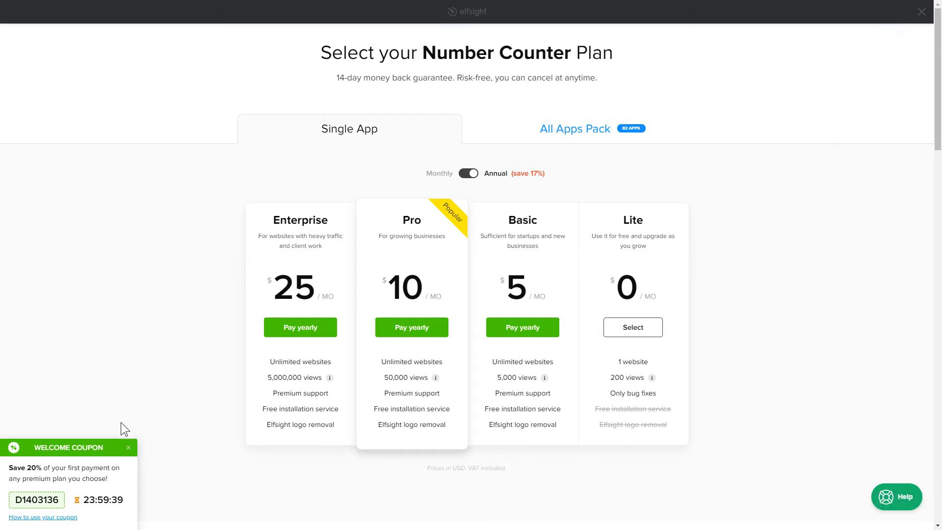
mouse_move(116, 456)
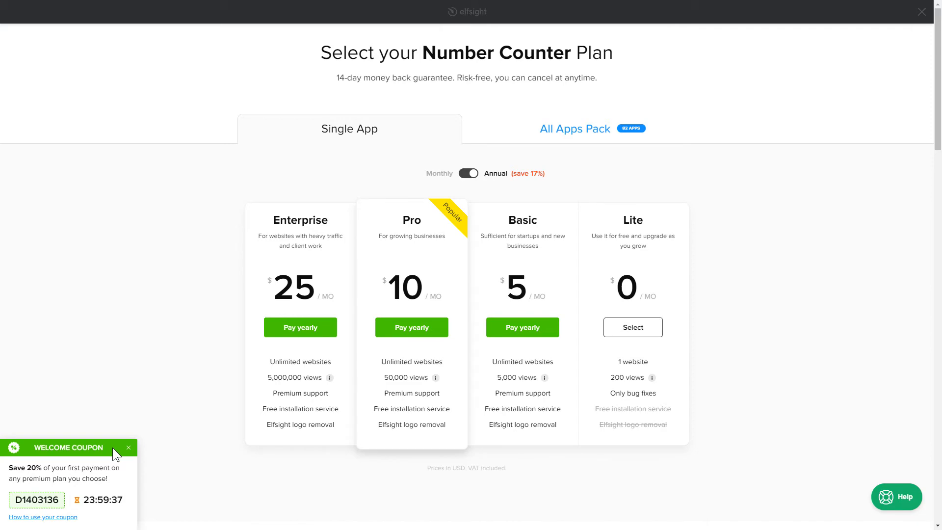
- Choose the free Lite plan for the Number Counter widget
click(633, 328)
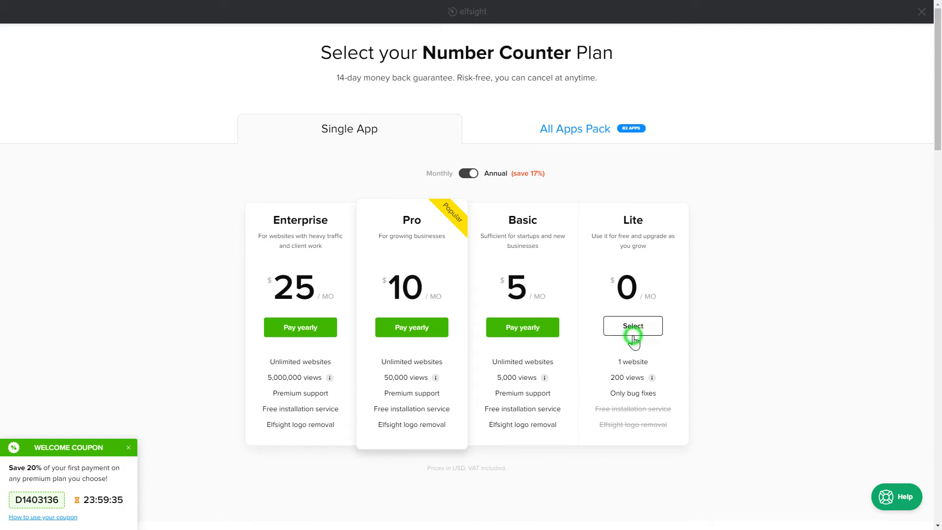
click(633, 326)
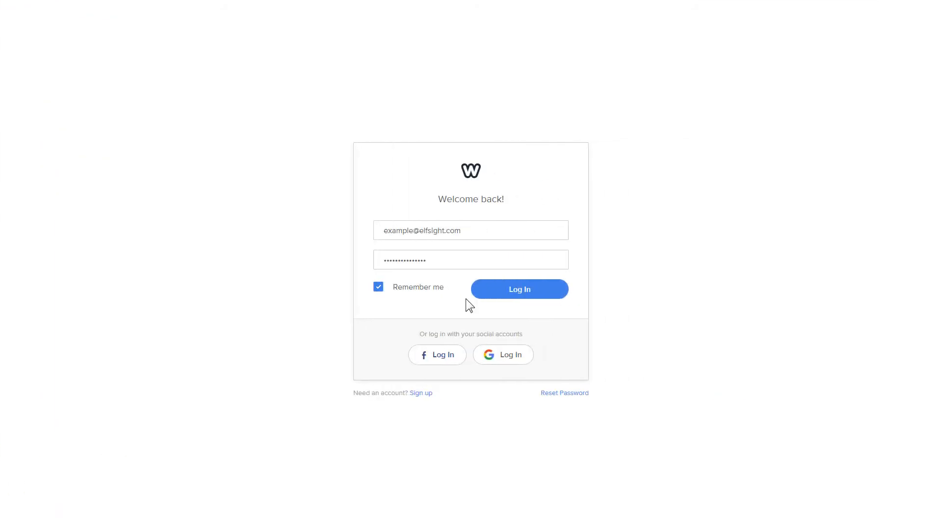
- Log in to Weebly and reach the My Site dashboard
click(519, 289)
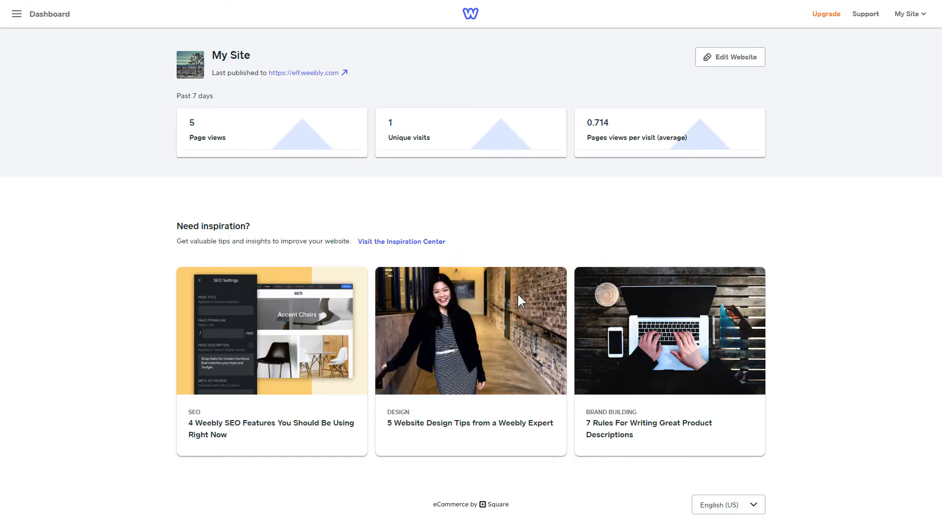
mouse_move(627, 202)
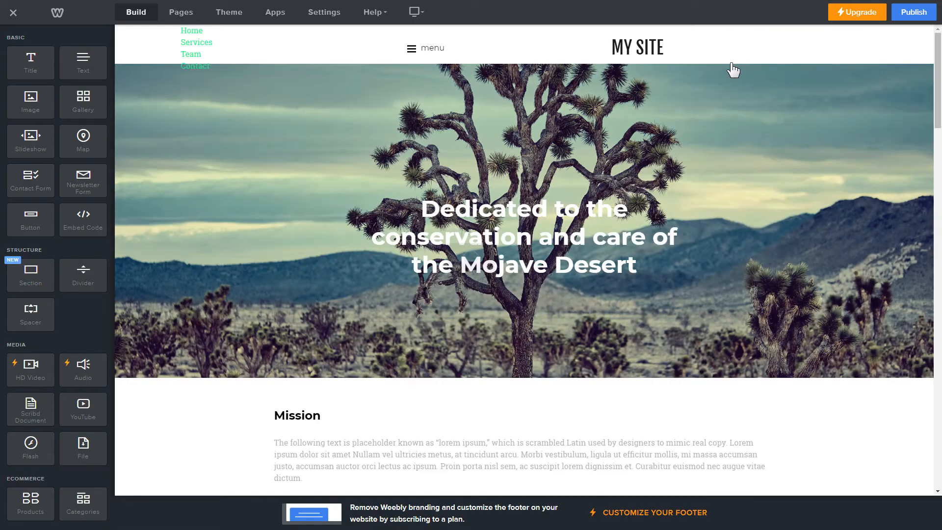
- Place an Embed Code block between the Mission and Goals sections
scroll(down, 3)
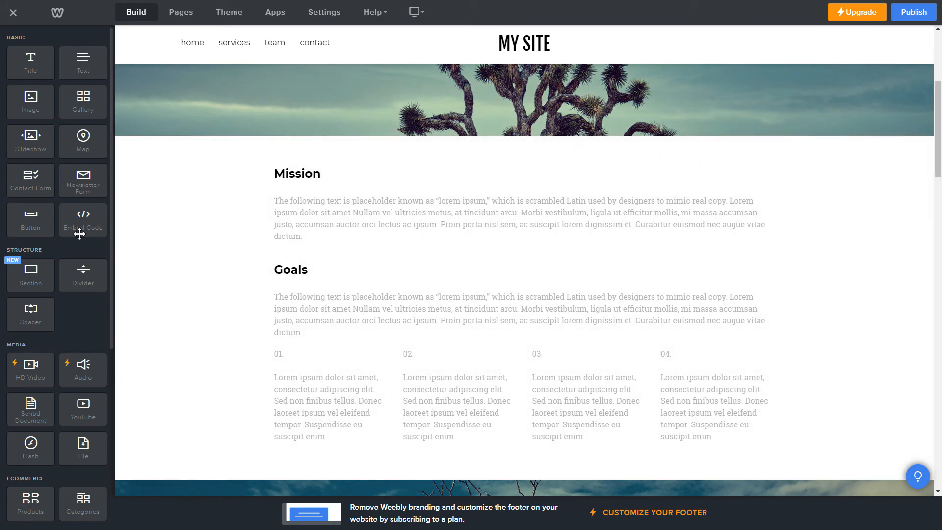
drag(82, 219, 470, 252)
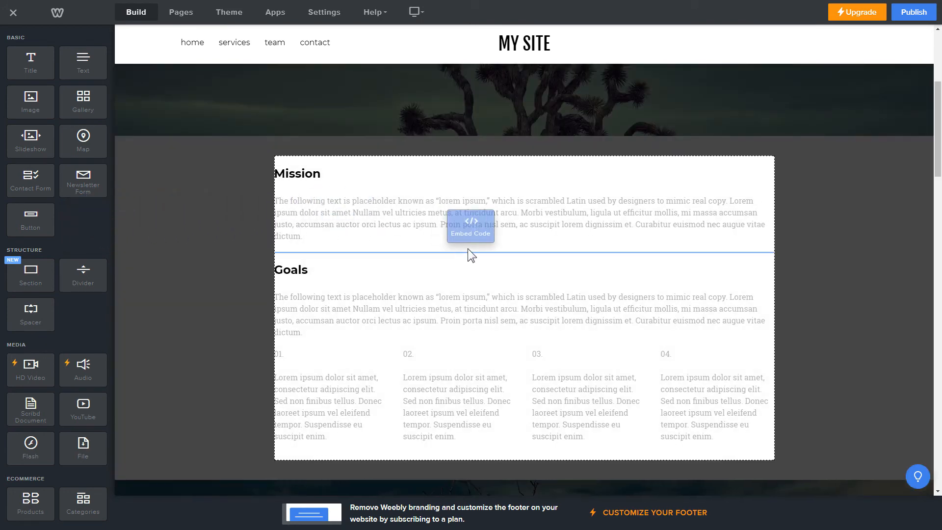
click(471, 224)
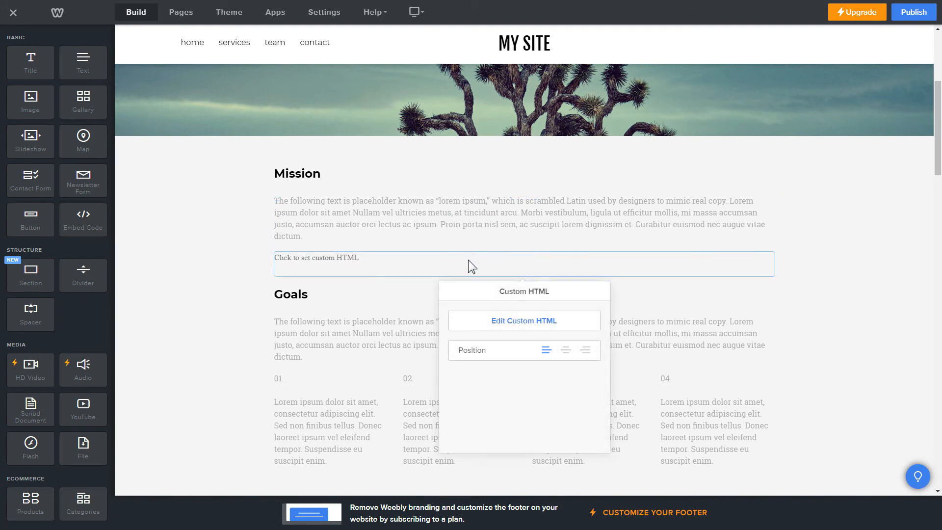
- Paste the Elfsight widget script into the block's custom HTML
click(518, 327)
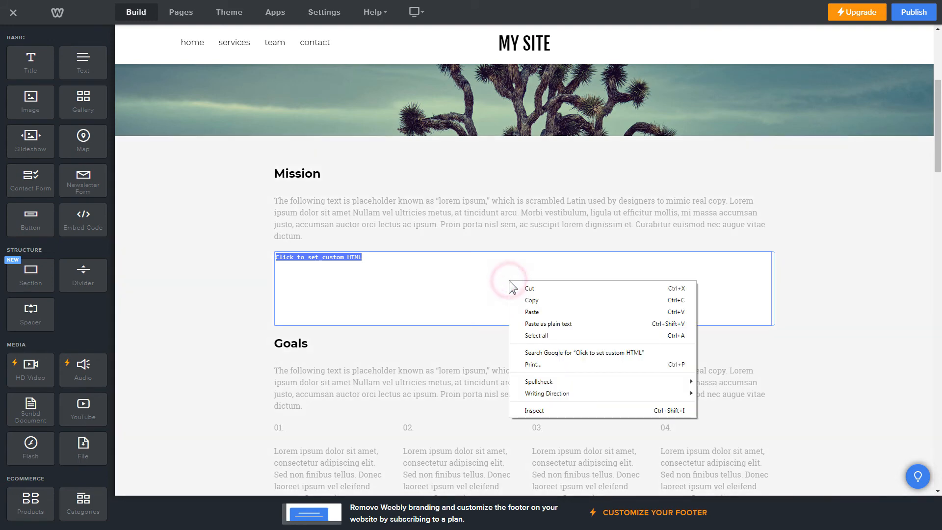
click(532, 313)
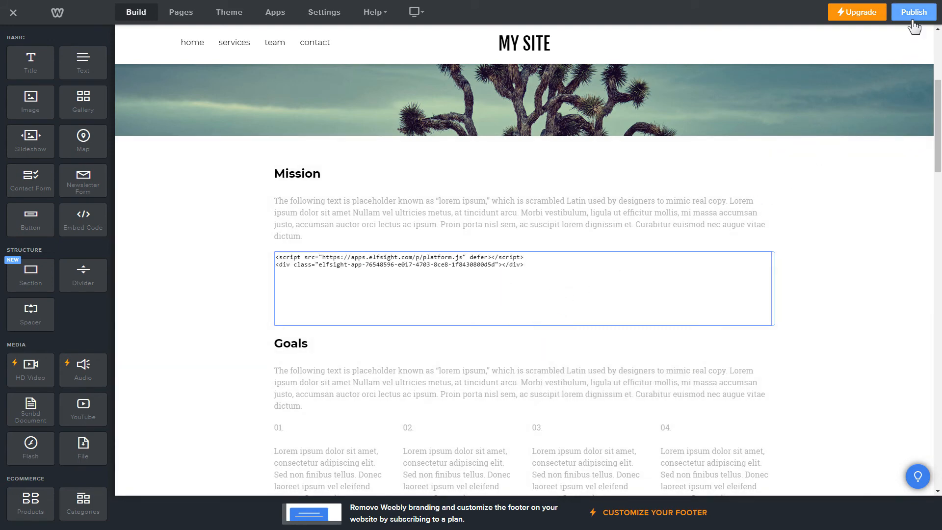
- Publish the site and view the live counter widget above the Goals section
click(914, 11)
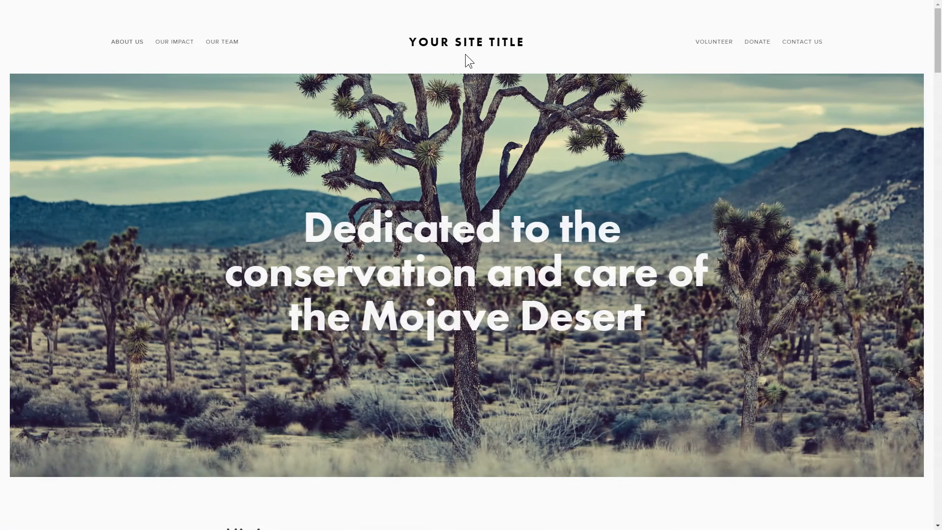
scroll(down, 3)
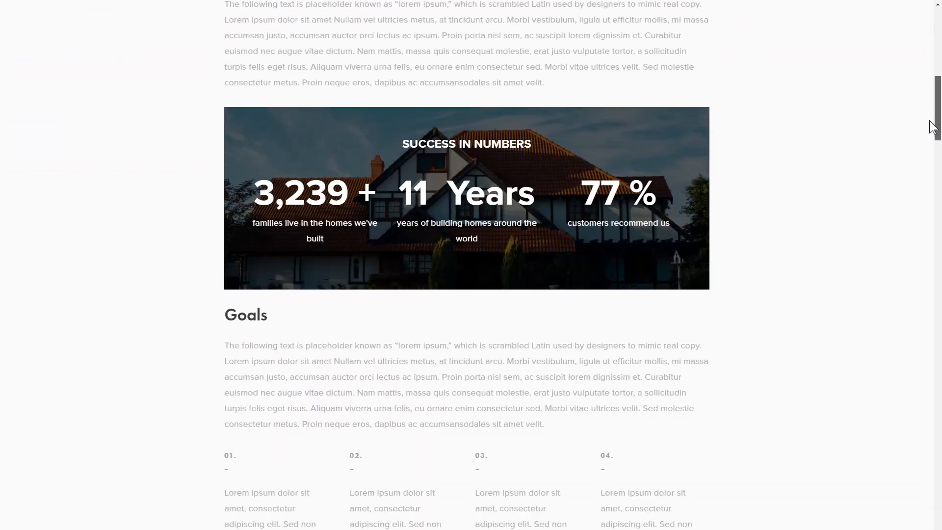